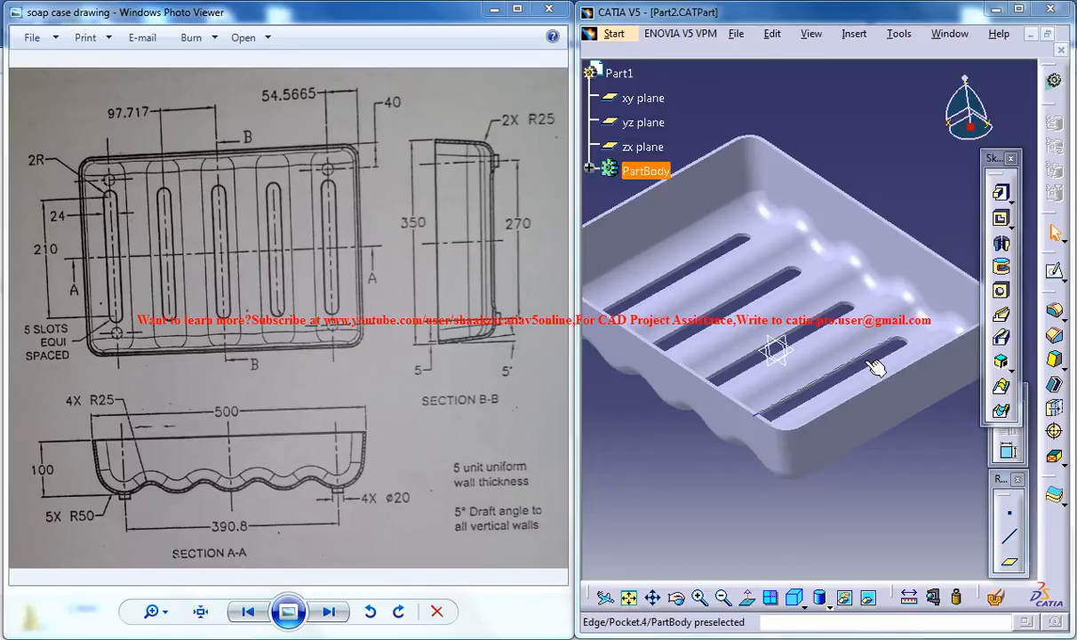
mouse_move(445, 197)
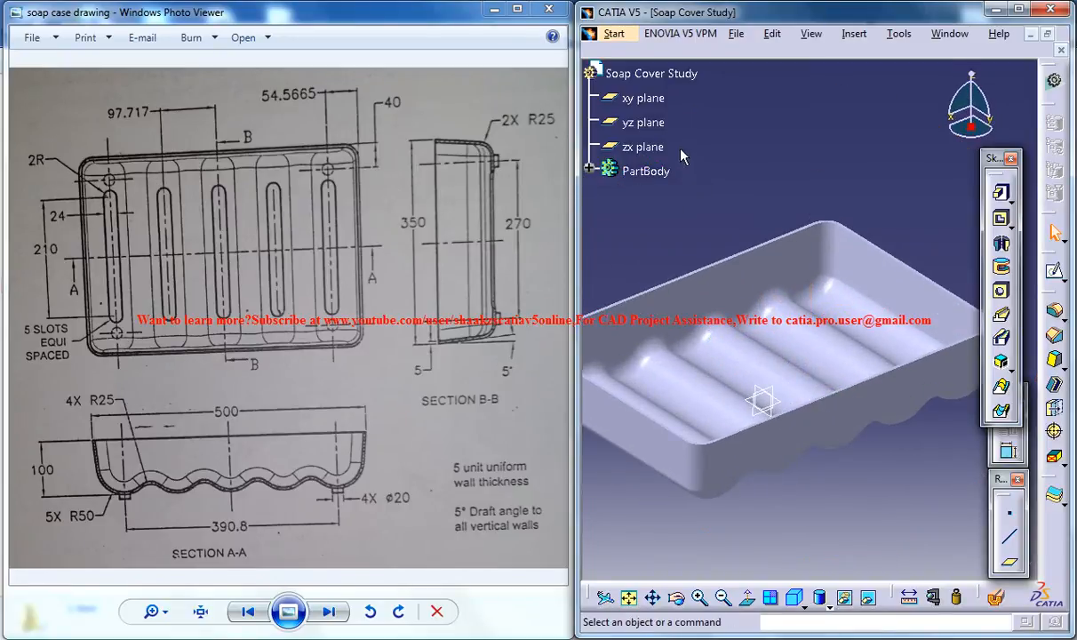
Start a new sketch on the zx plane, looking straight down onto the tray floor
click(643, 146)
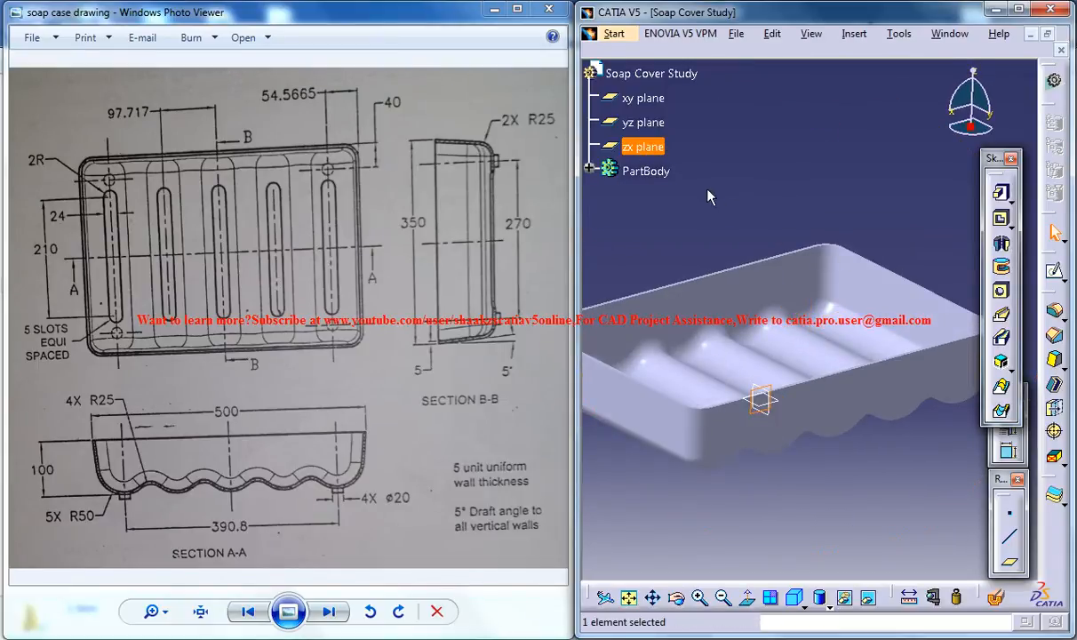
click(644, 98)
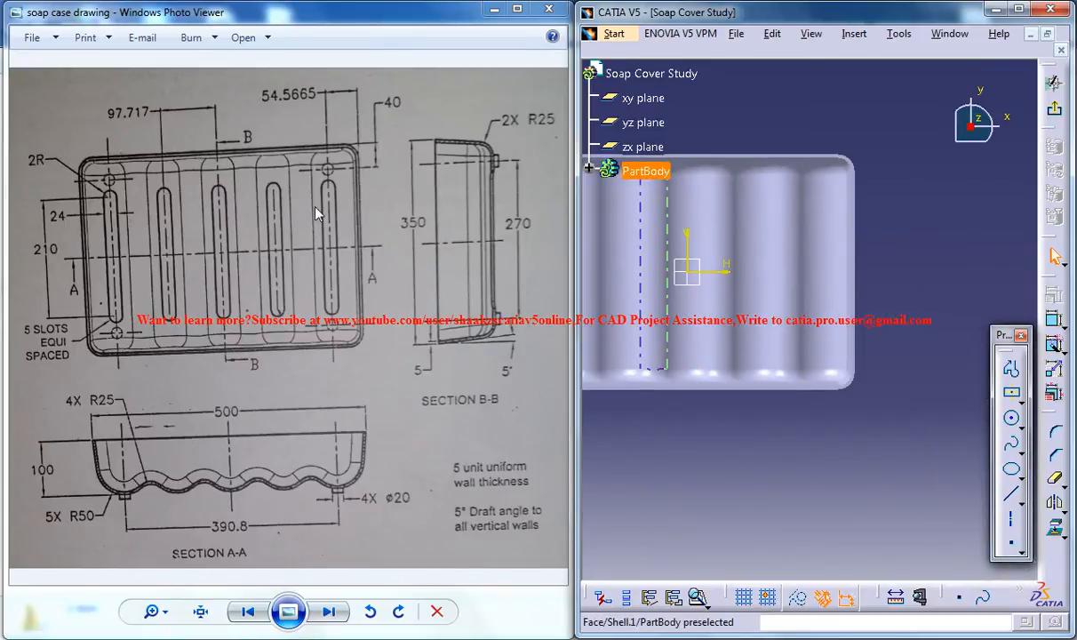
mouse_move(469, 251)
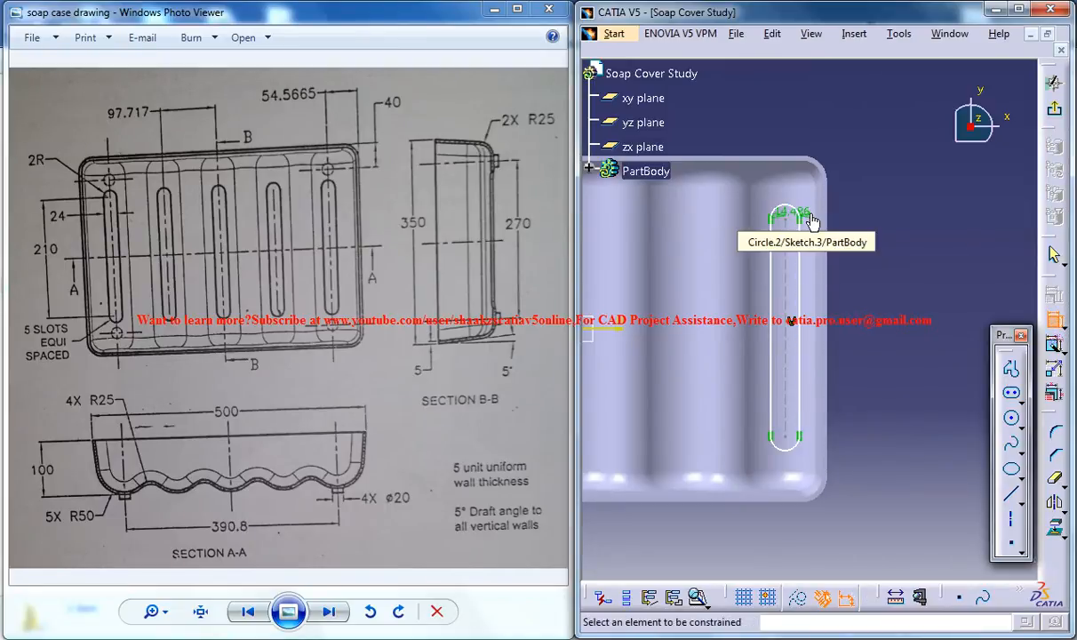
Delete the unwanted slot constraint and set the slot length dimension to 210
right_click(796, 217)
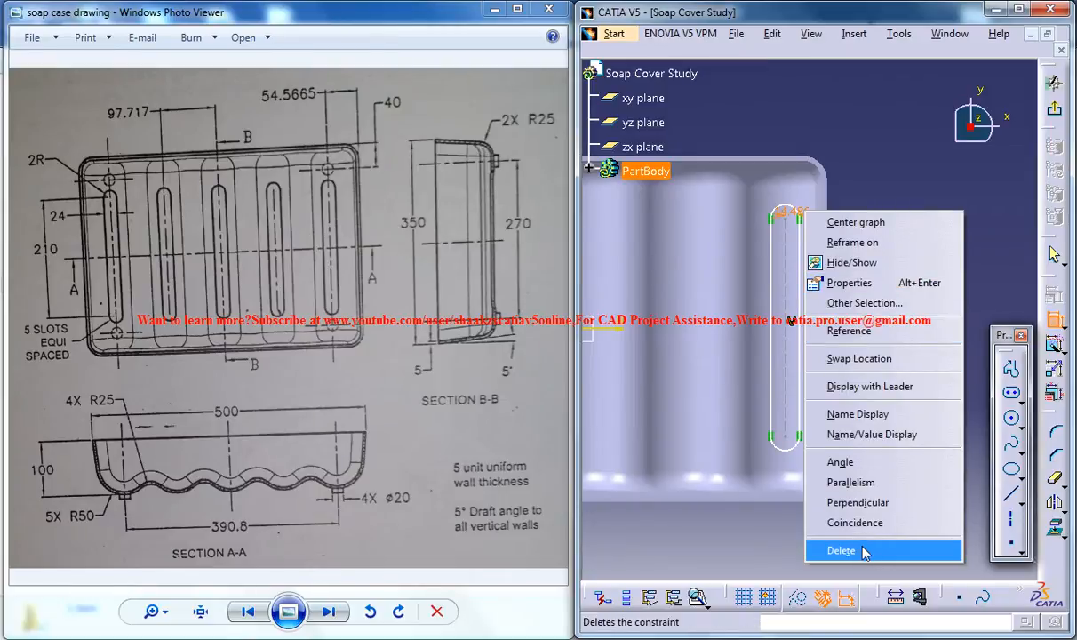
click(840, 551)
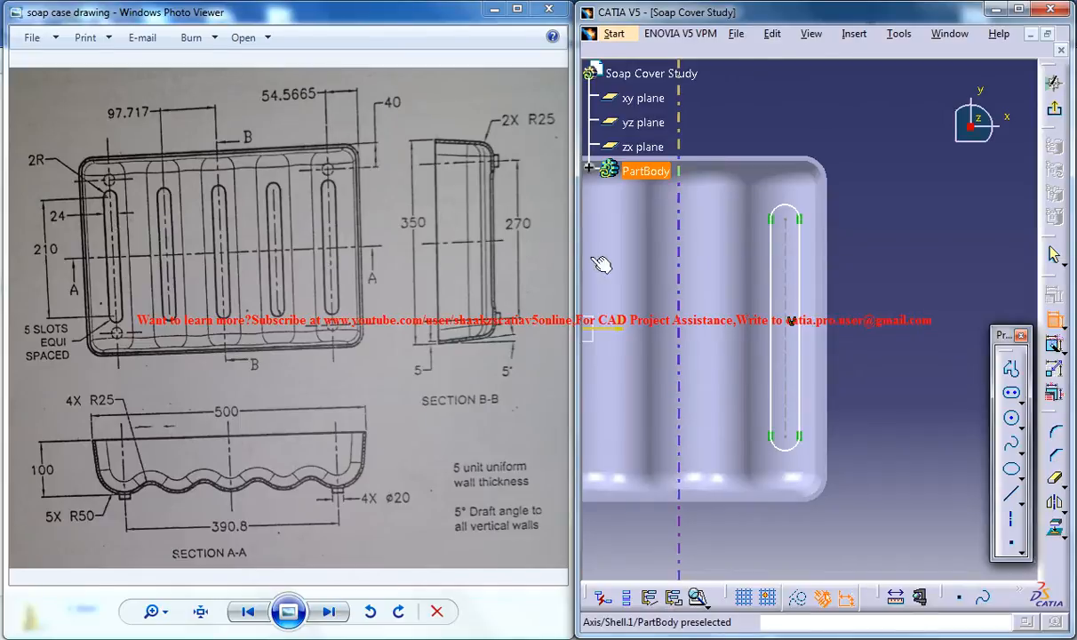
mouse_move(803, 270)
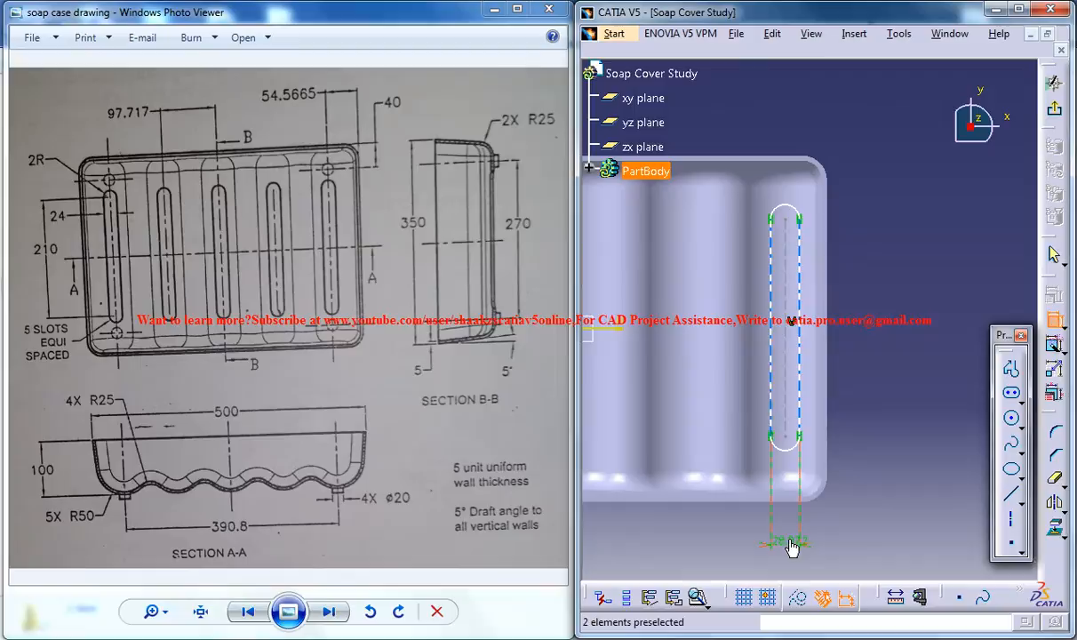
double_click(791, 542)
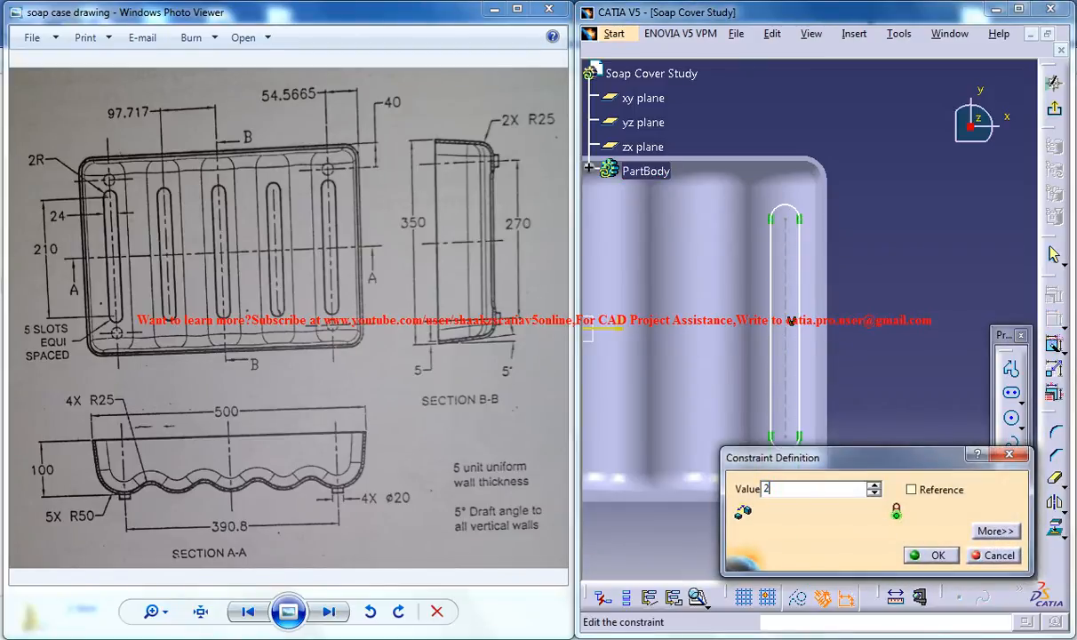
click(931, 555)
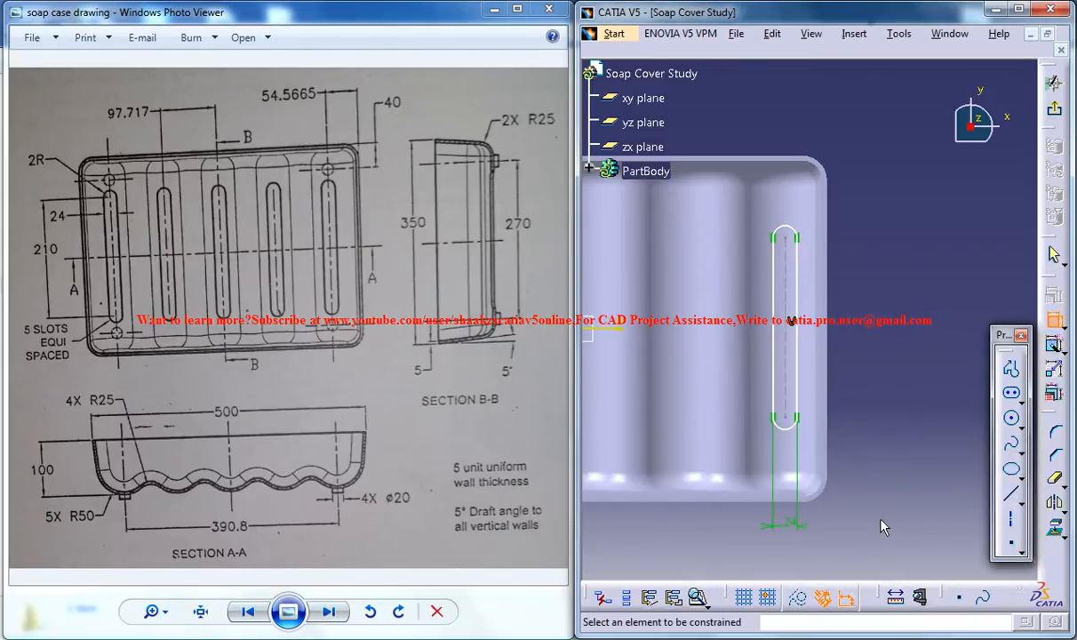
mouse_move(811, 311)
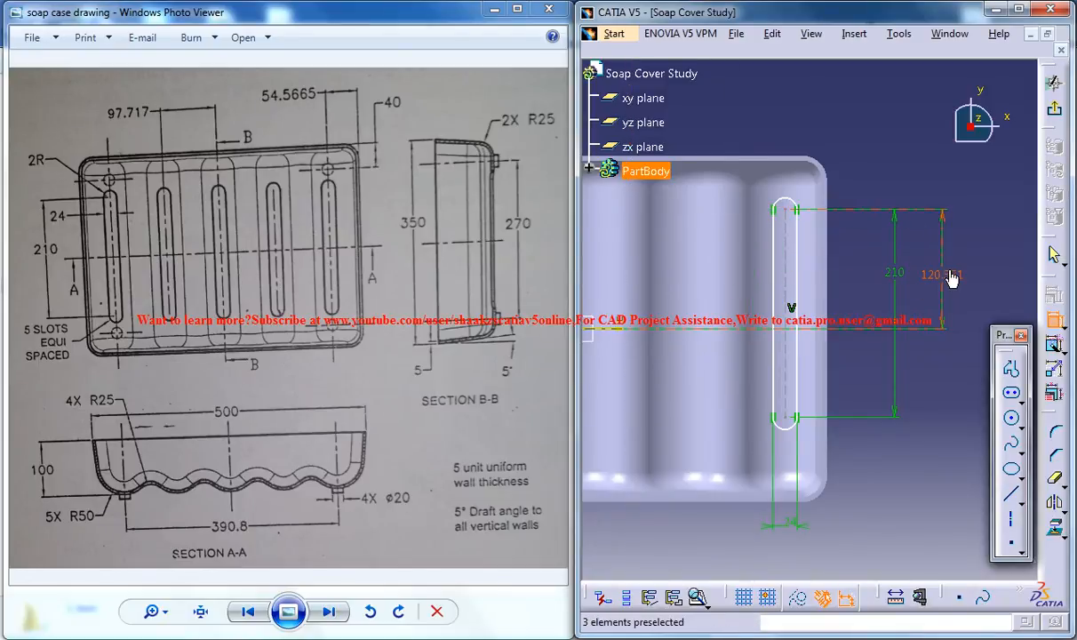
Set the slot position to 210/2 (105) and its edge offset to 54.5665
double_click(942, 273)
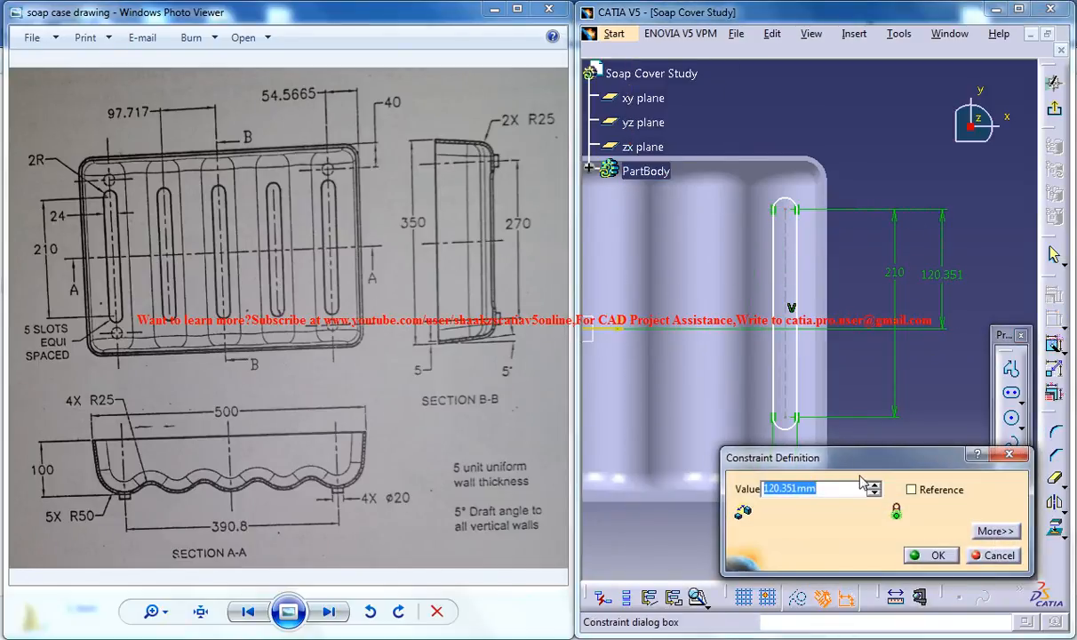
text(210)
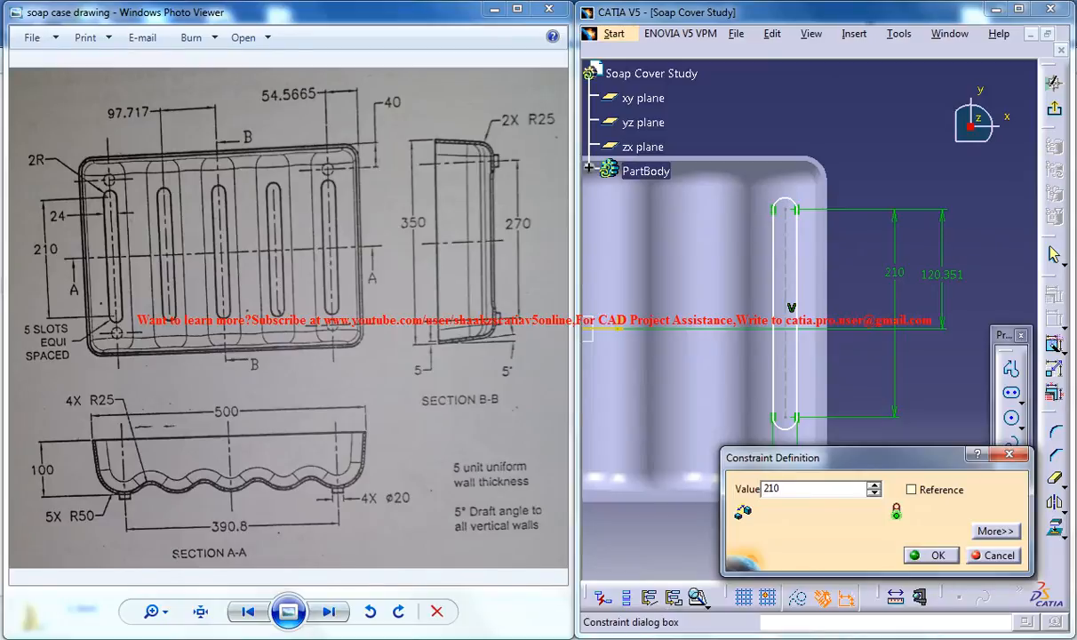
text(/)
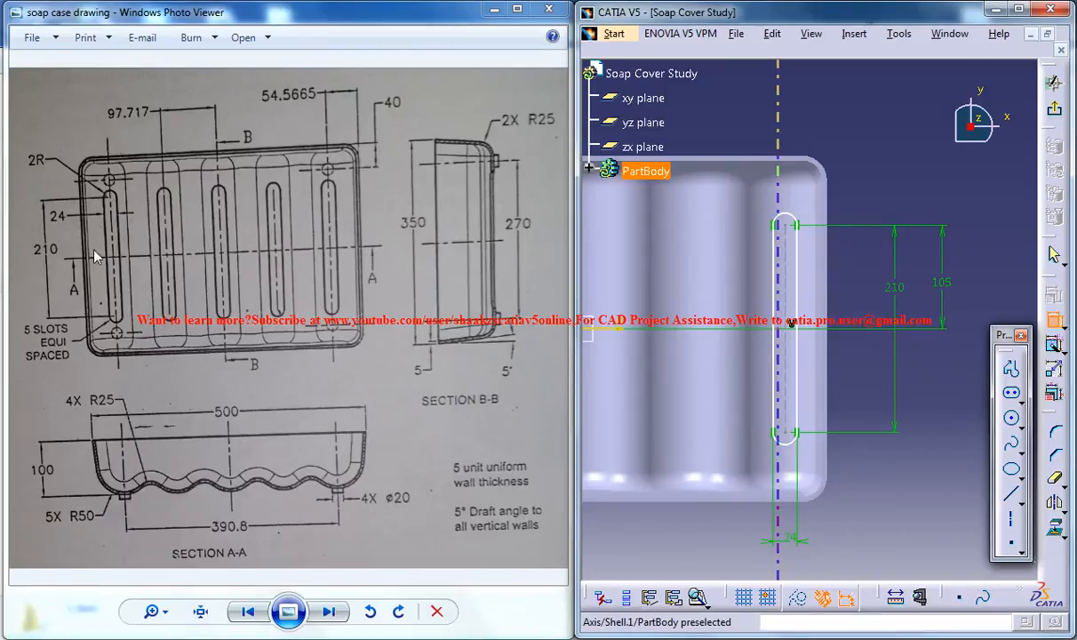
mouse_move(103, 295)
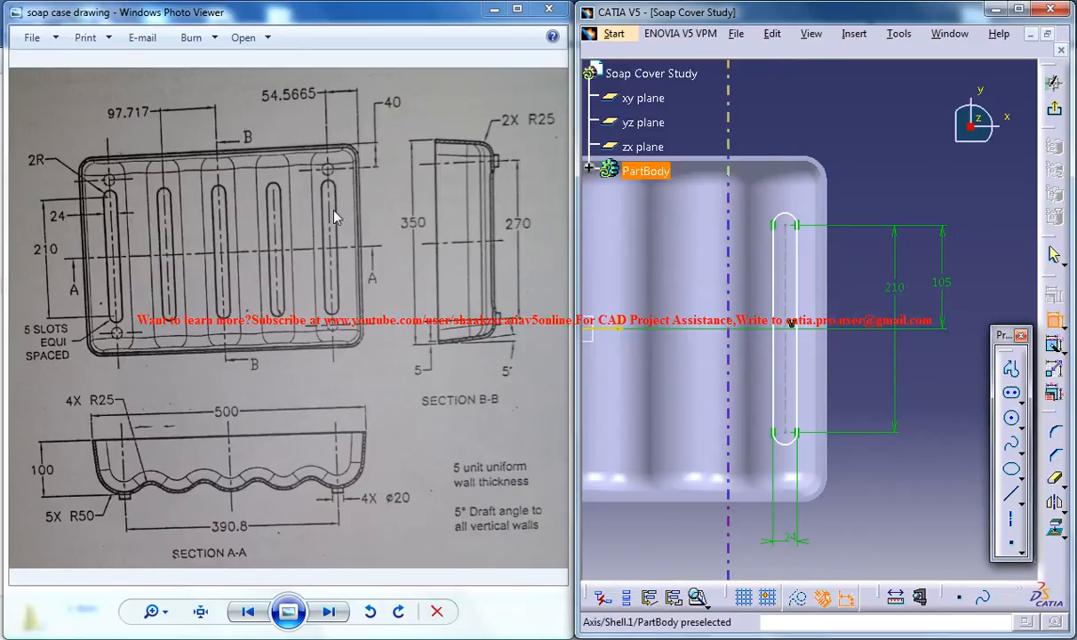
mouse_move(284, 107)
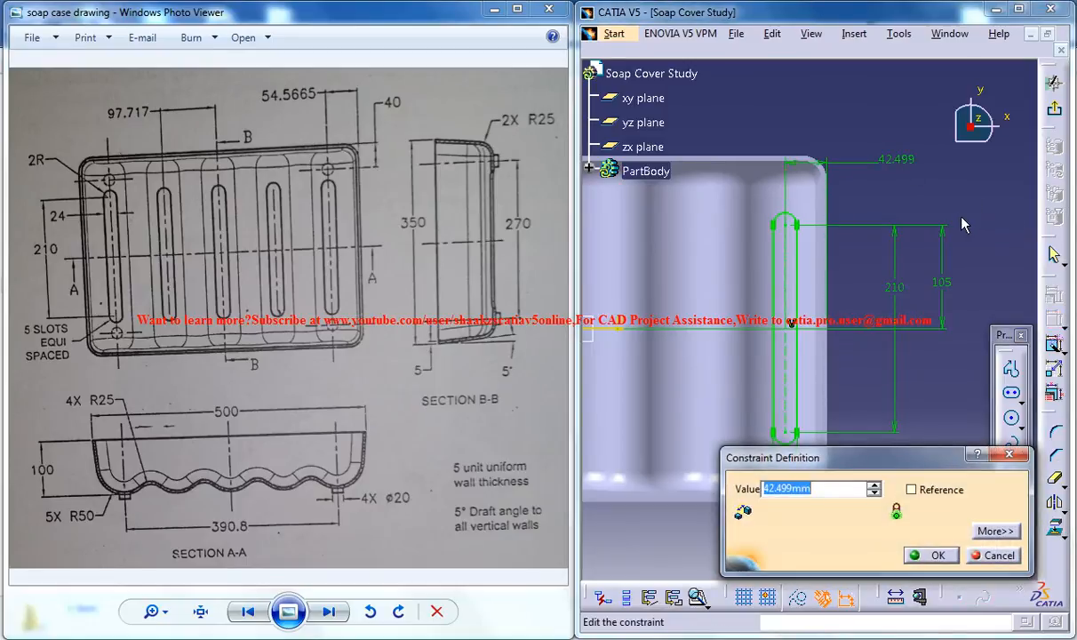
text(54.5665)
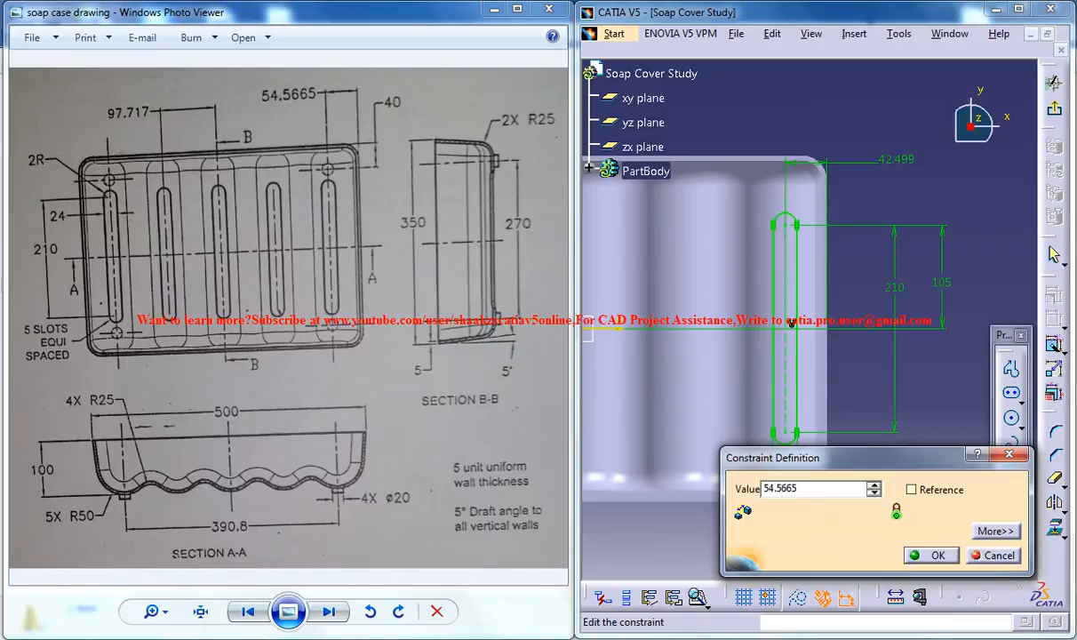
click(931, 555)
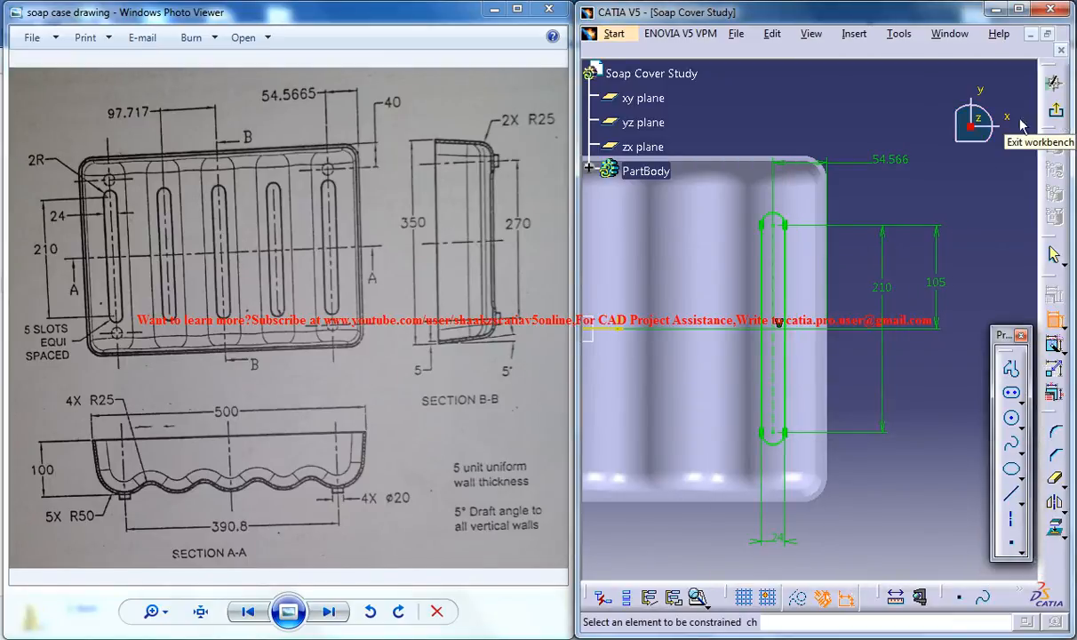
mouse_move(1035, 157)
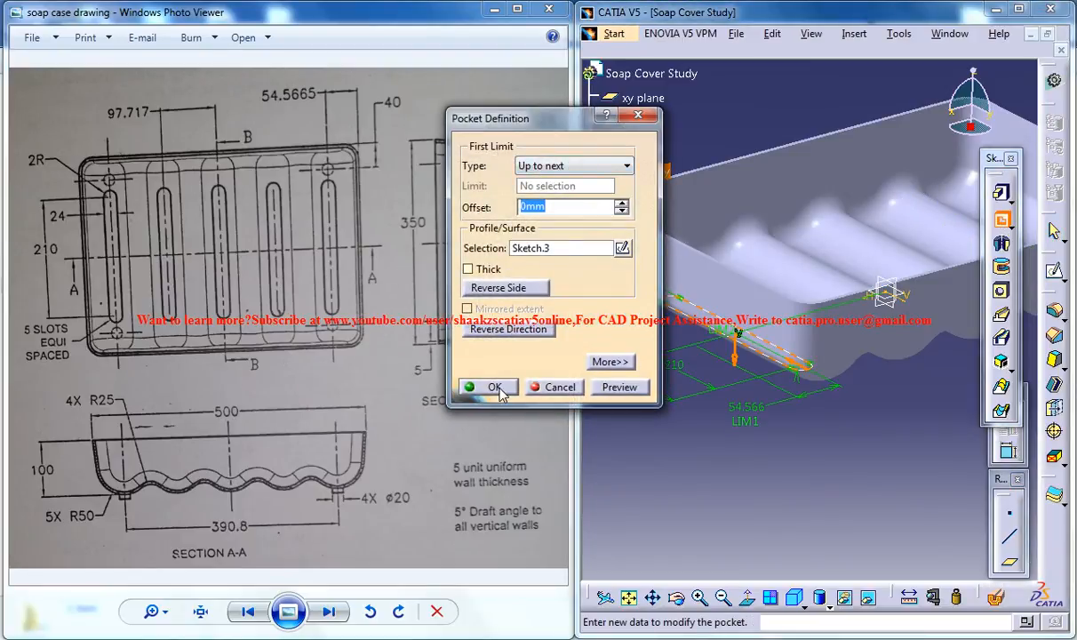
Confirm Pocket.2 cutting Sketch.3 up to next through the tray floor
click(494, 387)
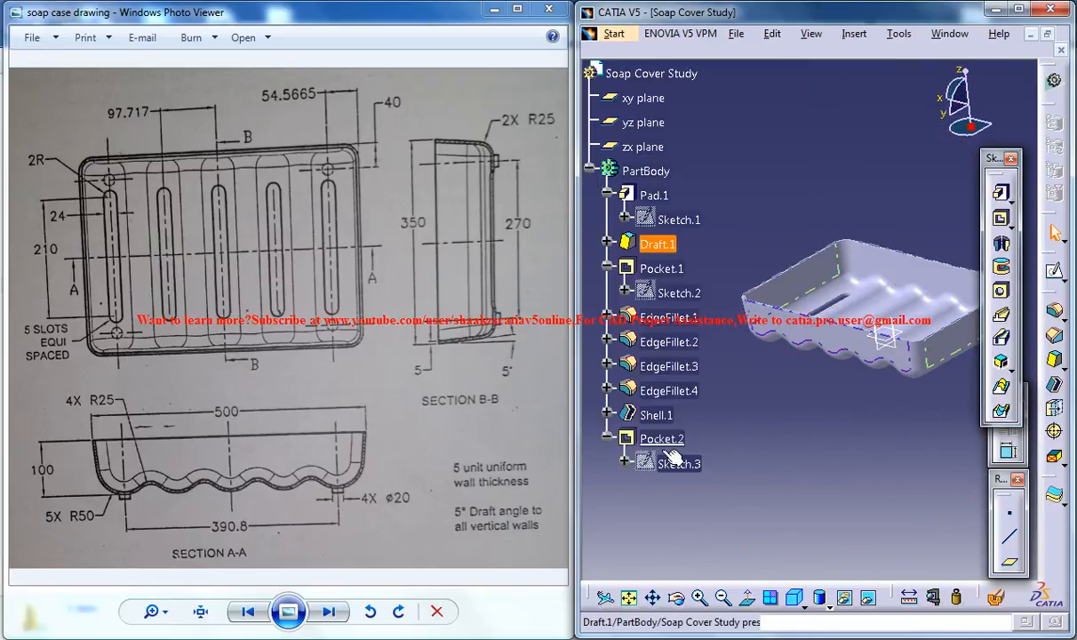
Mirror Pocket.2 across the YZ plane to create Mirror.1
click(661, 437)
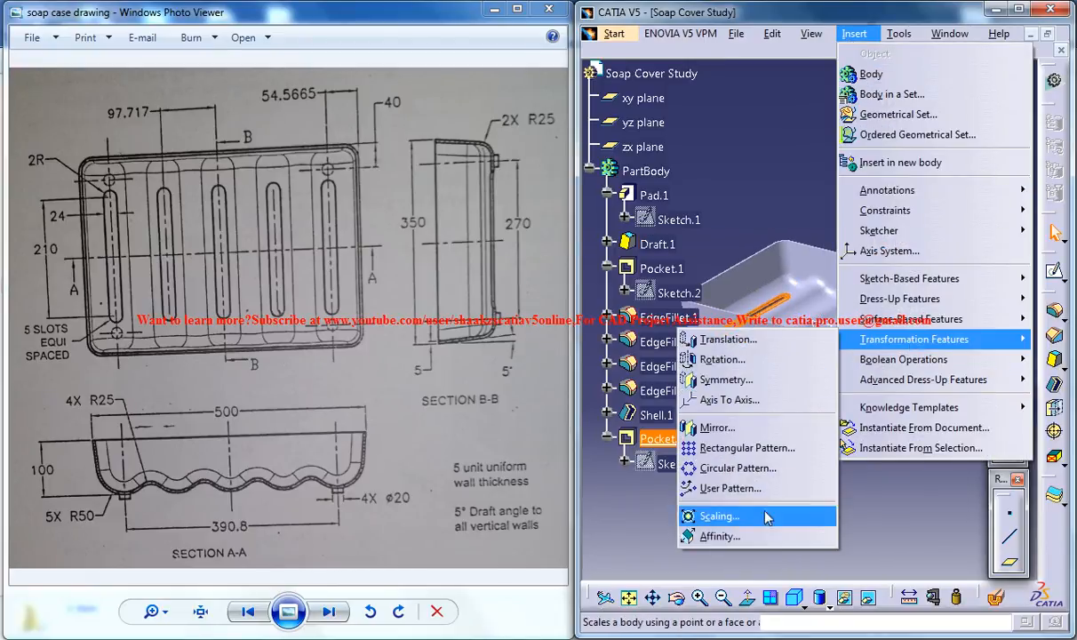
click(718, 427)
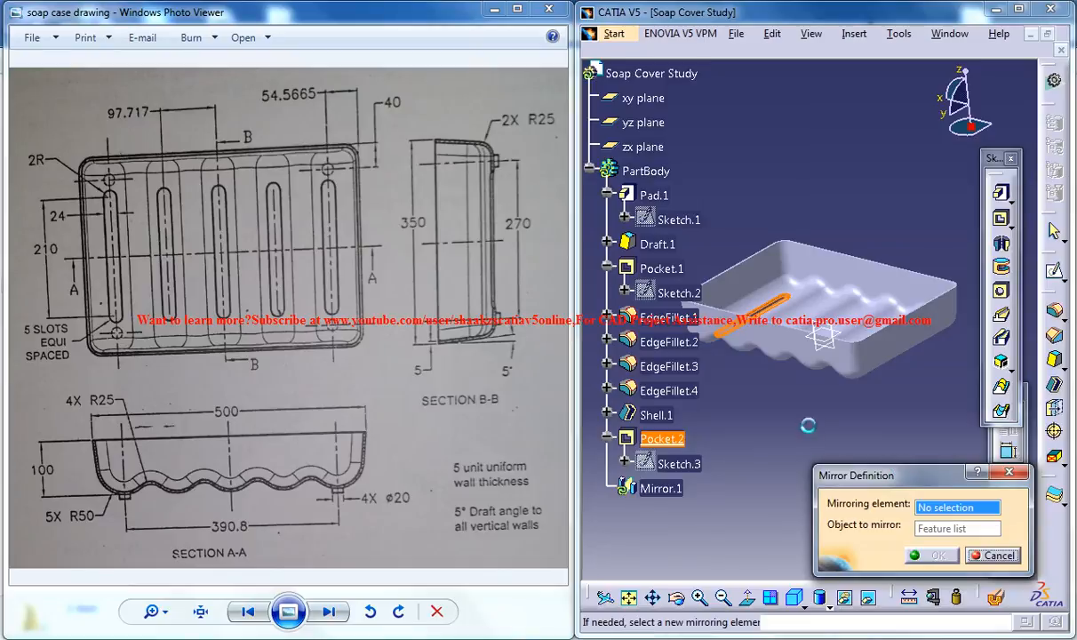
click(643, 121)
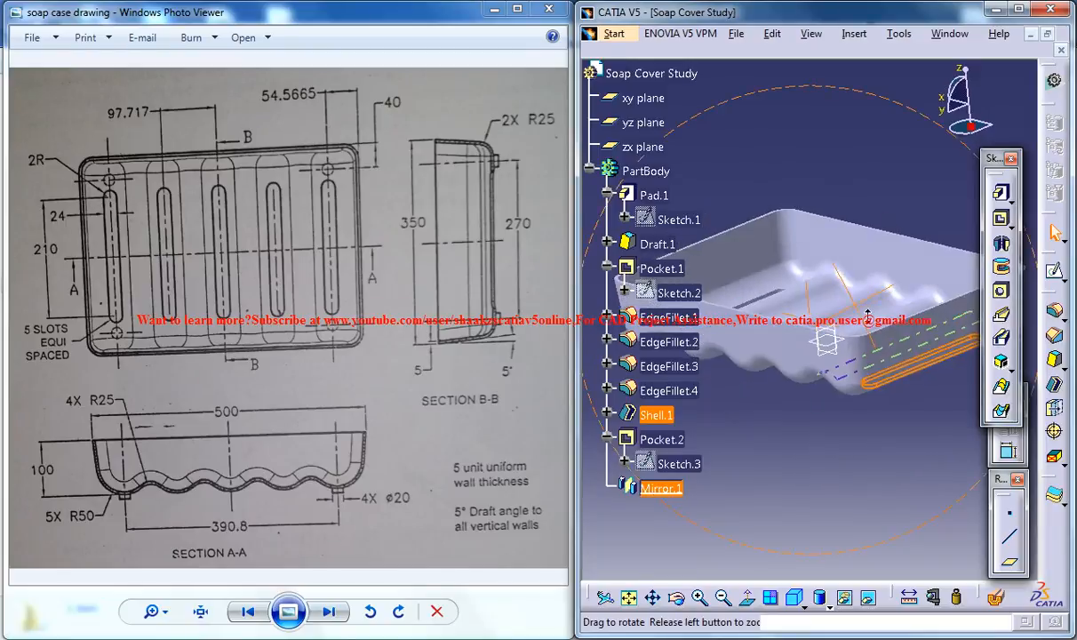
drag(868, 318, 927, 501)
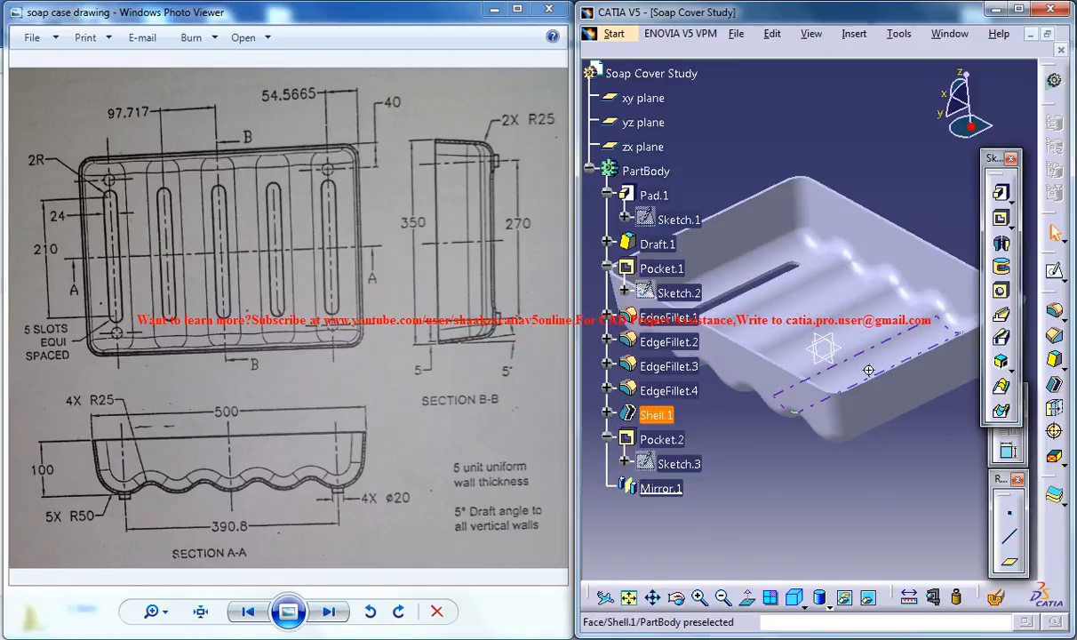
drag(869, 370, 815, 398)
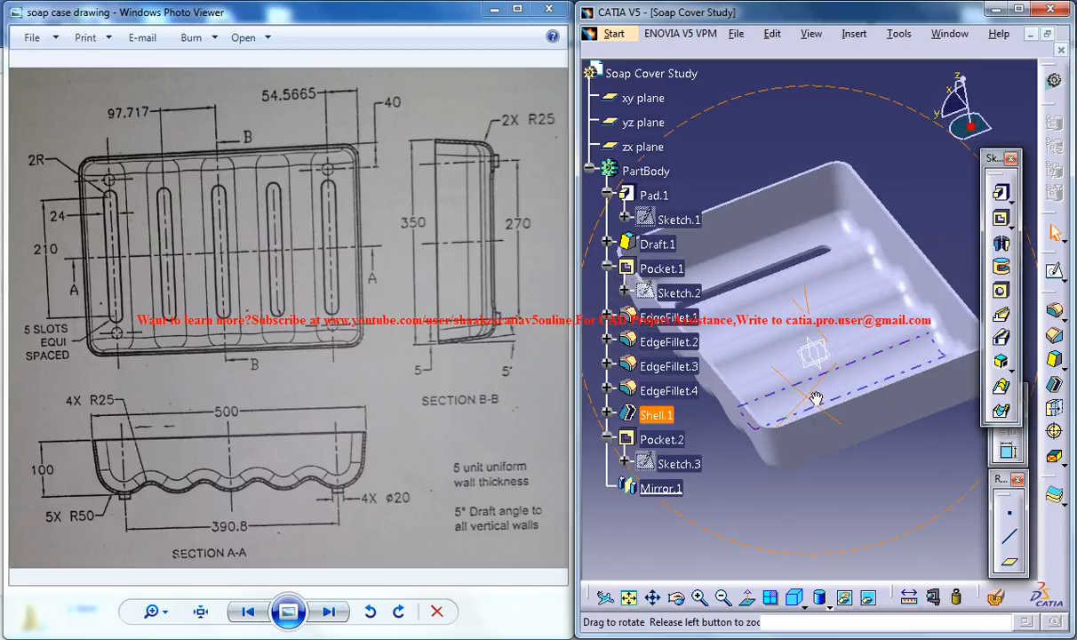